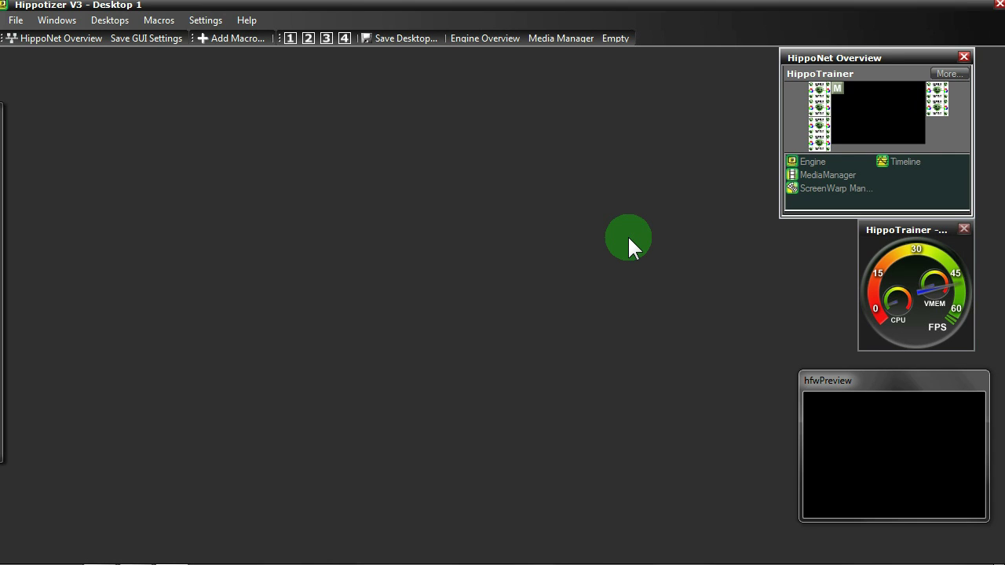
{"action": "mouse_move", "coordinate": [793, 213]}
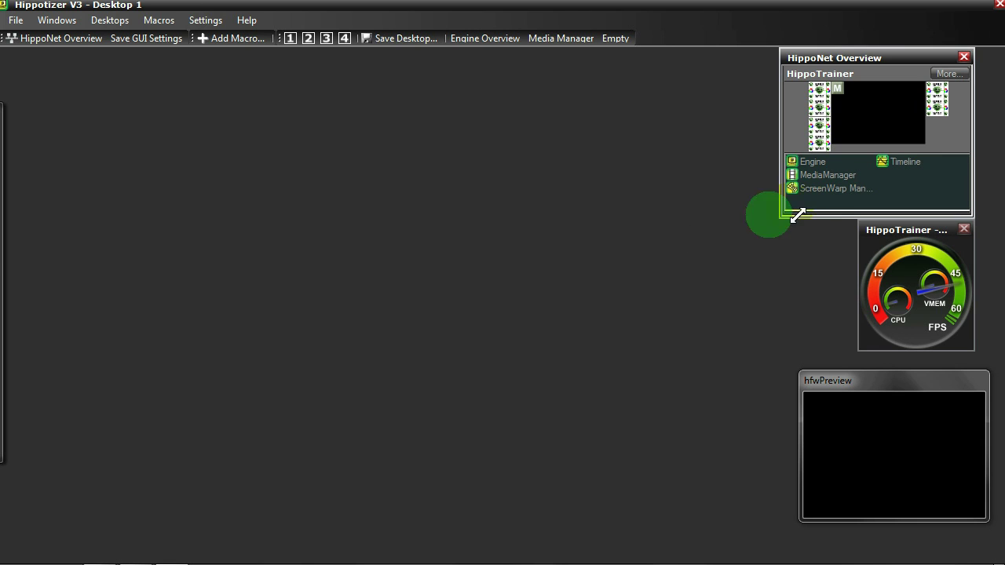
Open the ScreenWarp Manager from the HippoNet Overview to show '(001) Sample Warp'.
{"action": "left_click", "coordinate": [836, 188]}
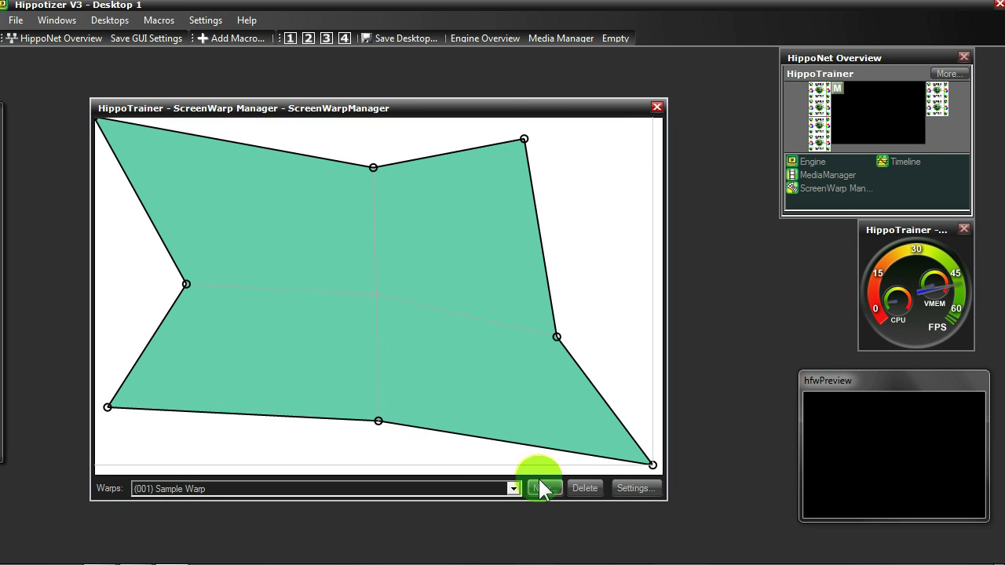
Create a new warp named 'Warp 1' in Full Spline mode and confirm its settings.
{"action": "left_click", "coordinate": [543, 488]}
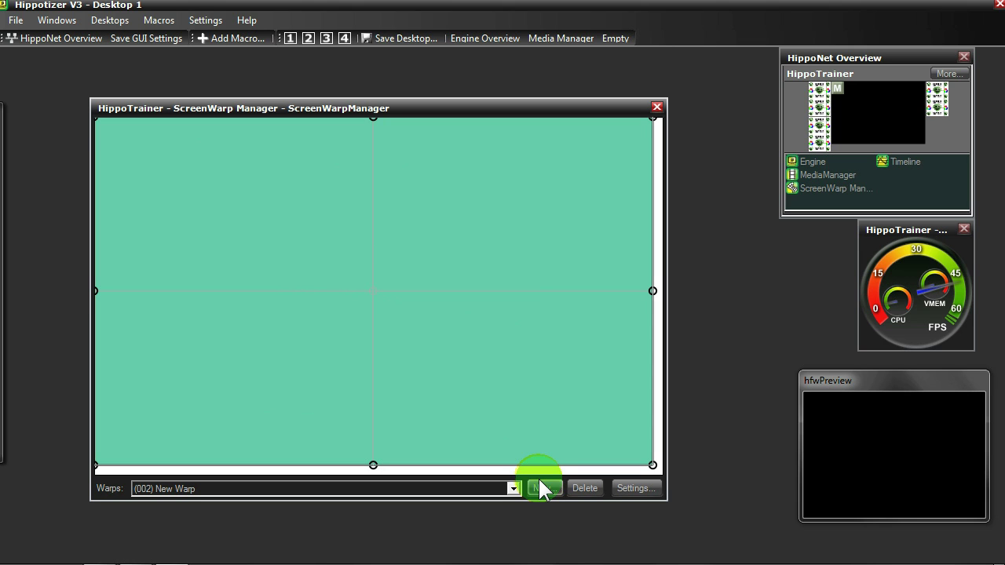
{"action": "left_click", "coordinate": [635, 489]}
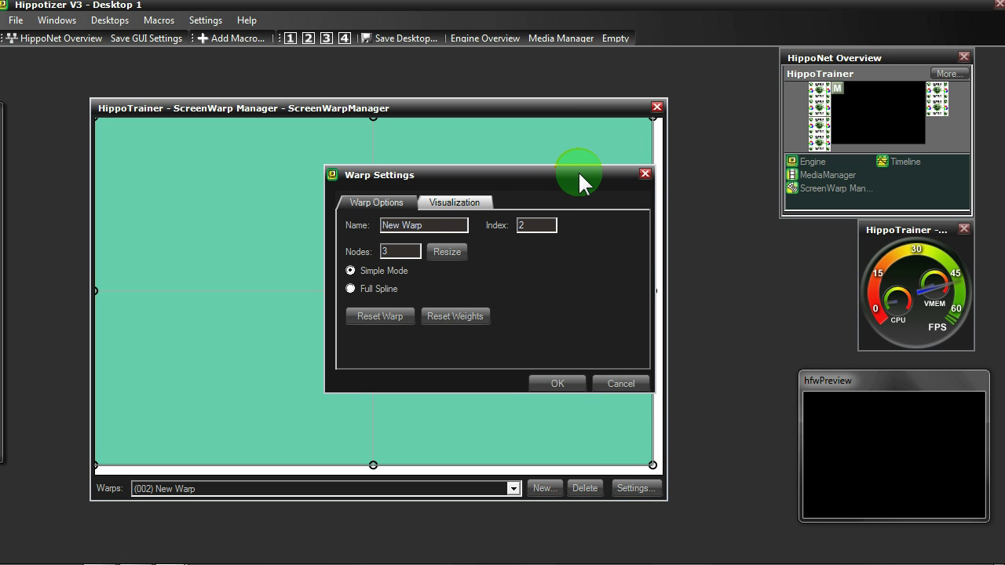
{"action": "triple_click", "coordinate": [424, 225]}
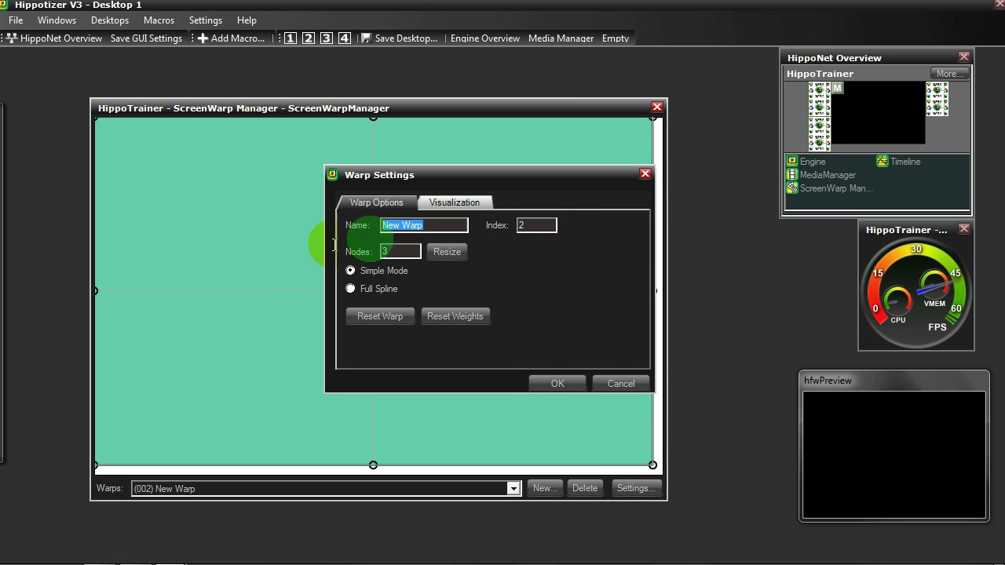
{"action": "type", "text": "Warp 1"}
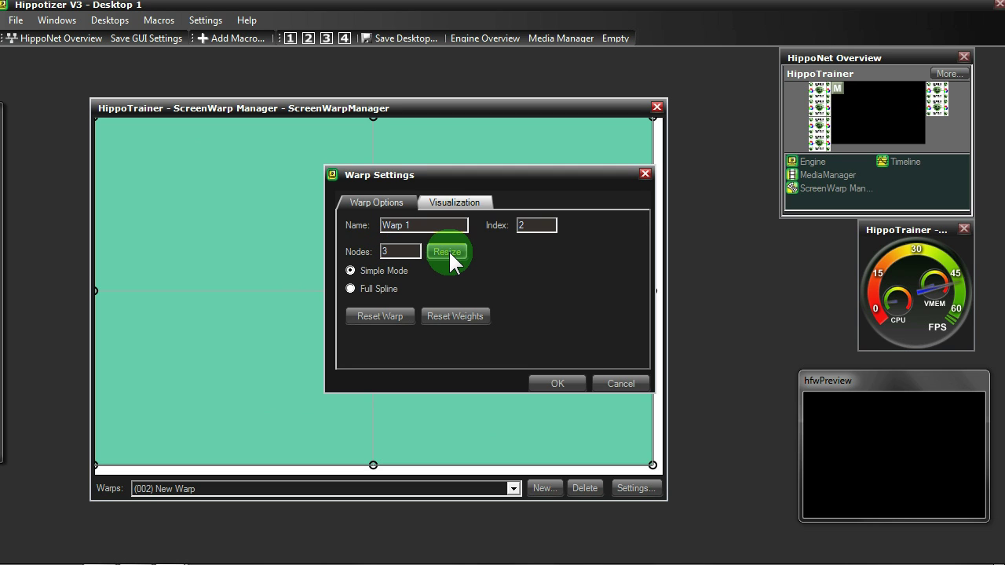
{"action": "mouse_move", "coordinate": [426, 281]}
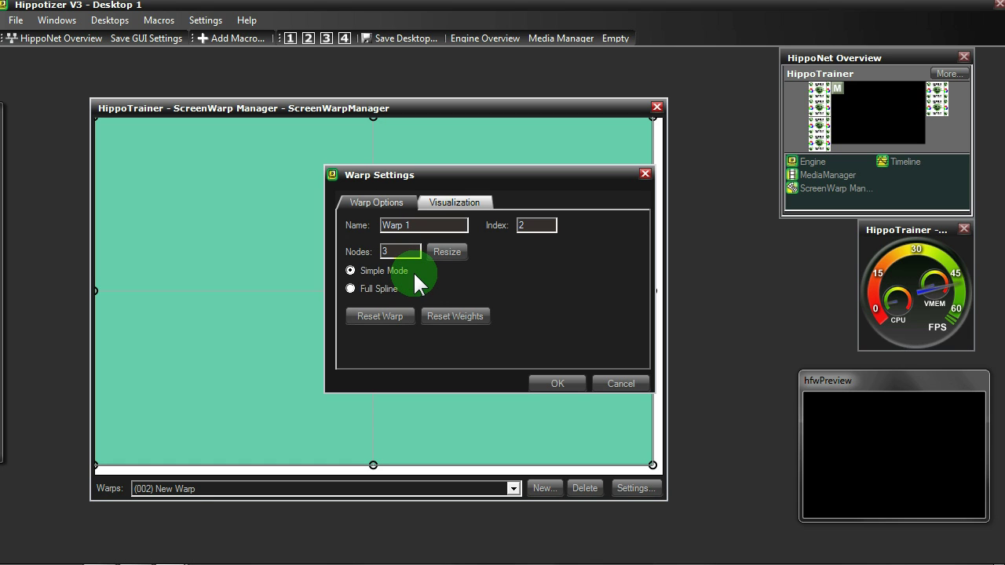
{"action": "mouse_move", "coordinate": [557, 260]}
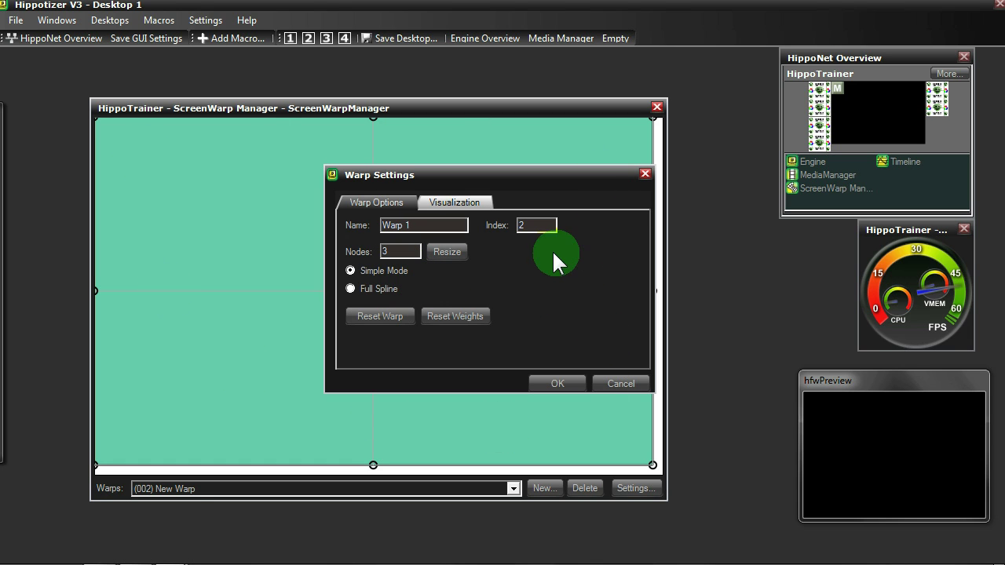
{"action": "left_click", "coordinate": [351, 288]}
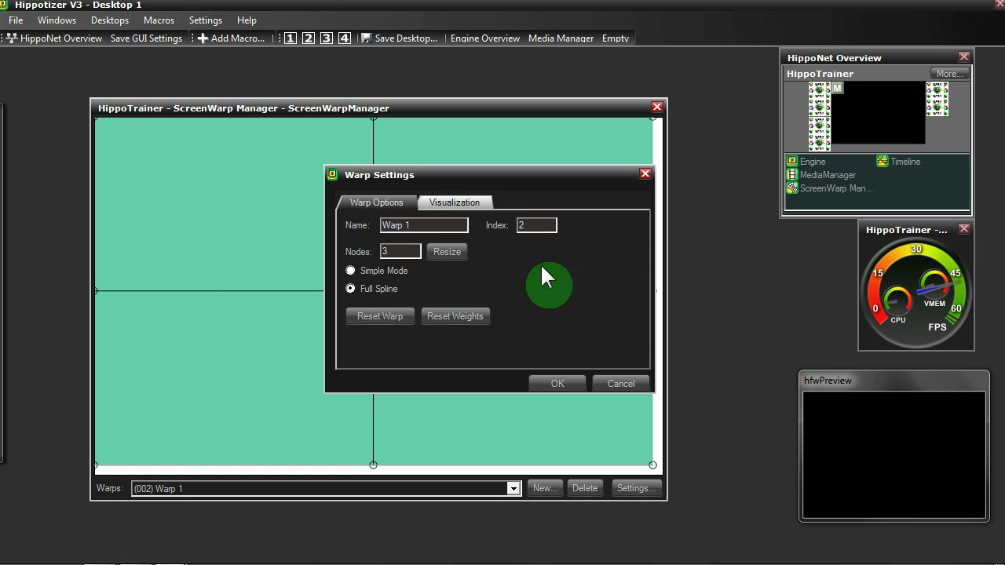
{"action": "left_click", "coordinate": [455, 202]}
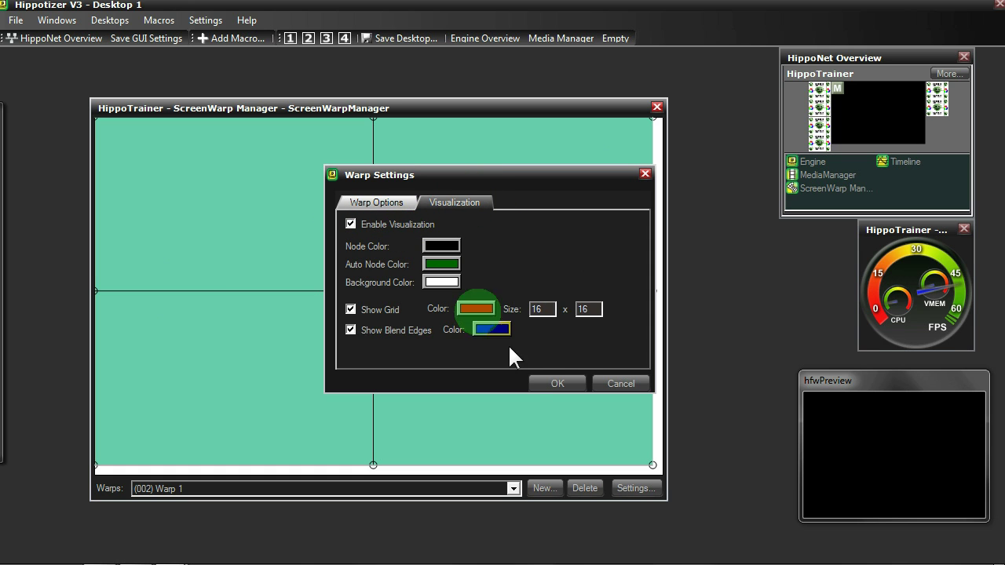
{"action": "left_click", "coordinate": [558, 384]}
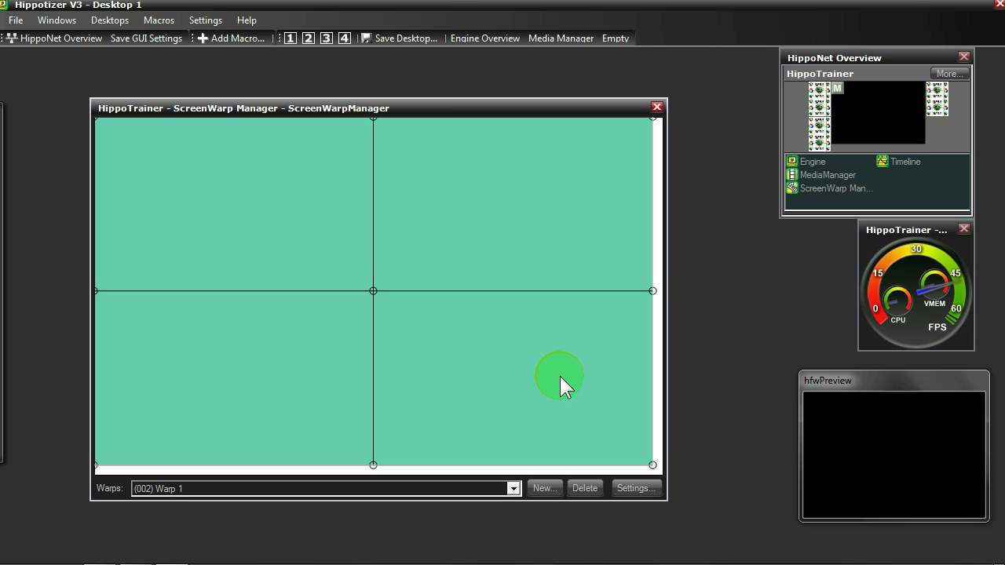
{"action": "mouse_move", "coordinate": [693, 234]}
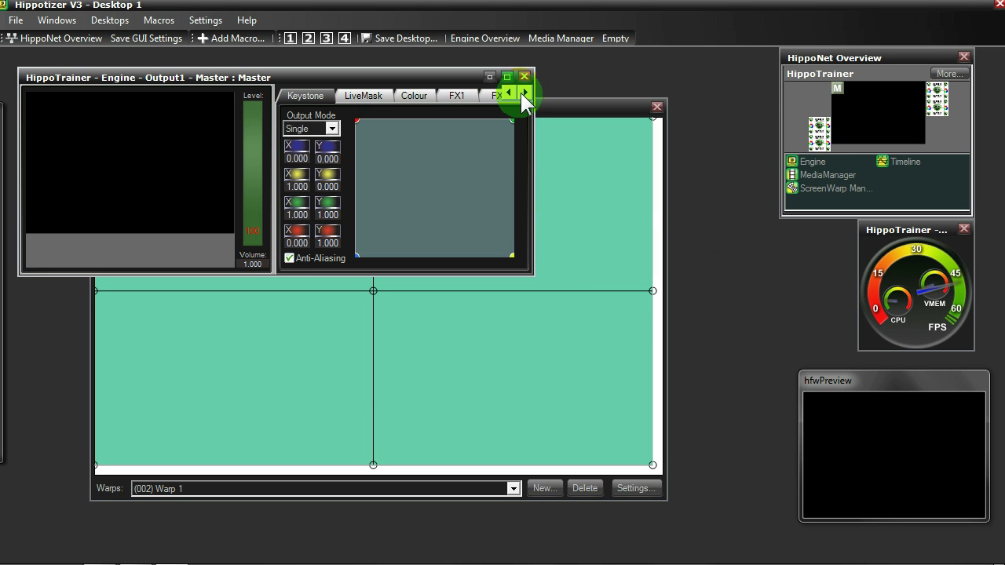
Enable the red grid test card on Engine Output1 Master and close that window.
{"action": "left_click", "coordinate": [523, 94]}
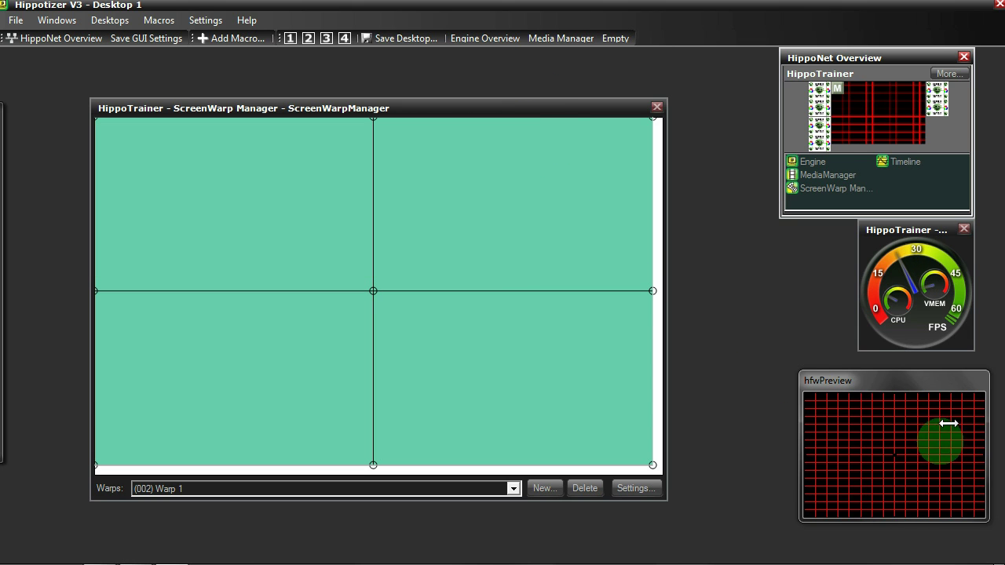
Drag Warp 1's top-middle and bottom-middle nodes onto the centre point.
{"action": "left_click_drag", "start_coordinate": [942, 440], "coordinate": [848, 461]}
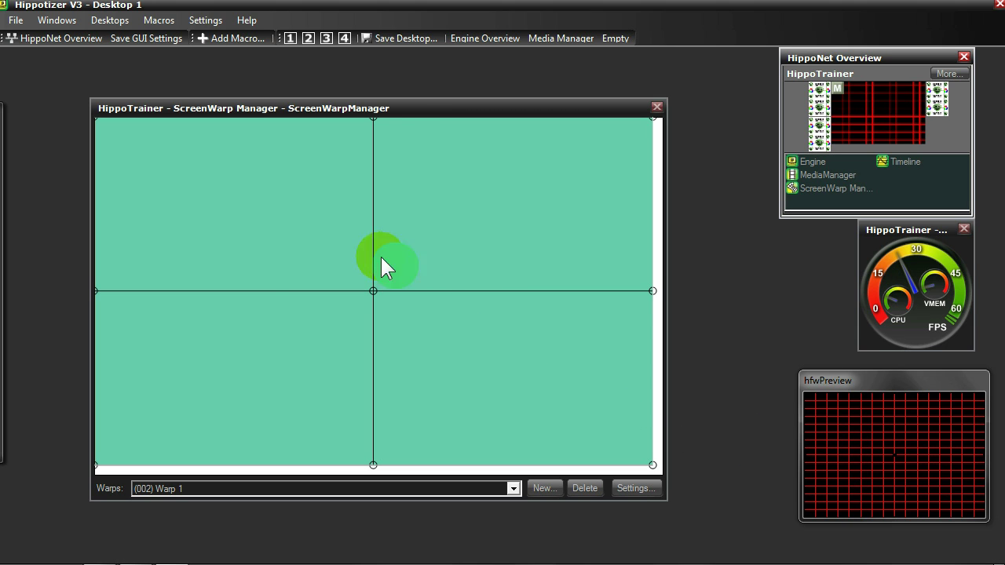
{"action": "mouse_move", "coordinate": [338, 259]}
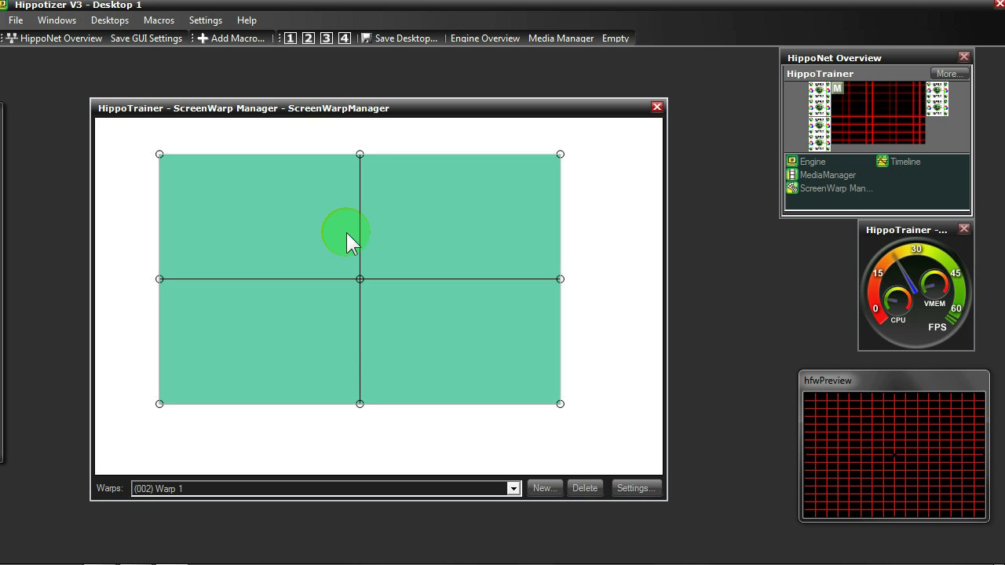
{"action": "mouse_move", "coordinate": [360, 155]}
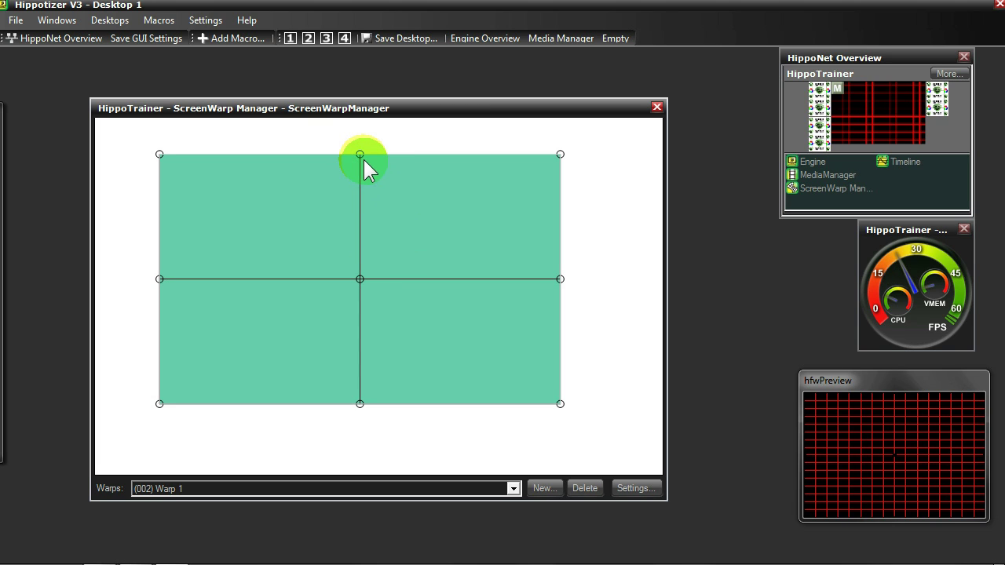
{"action": "mouse_move", "coordinate": [359, 155]}
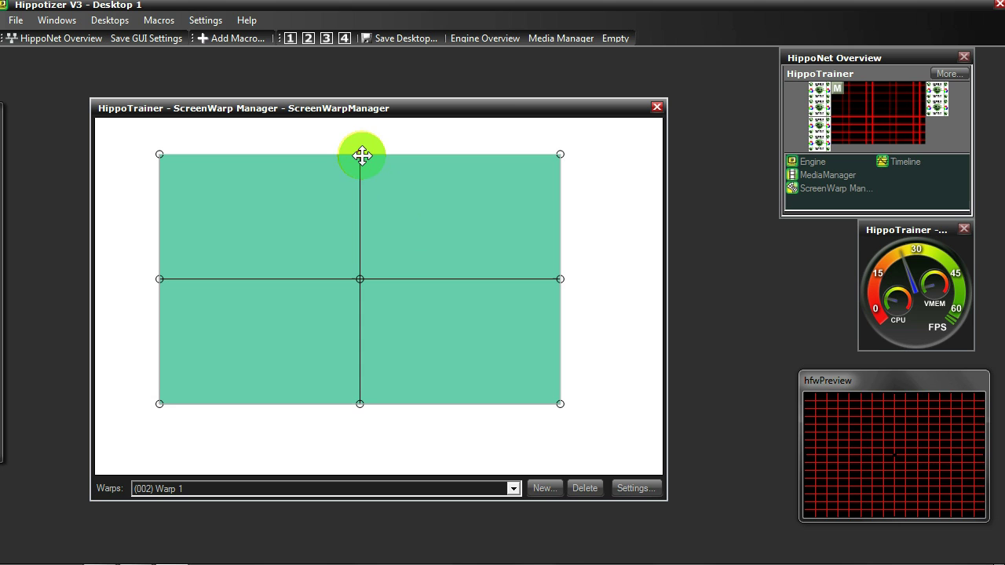
{"action": "left_click_drag", "start_coordinate": [359, 154], "coordinate": [360, 227]}
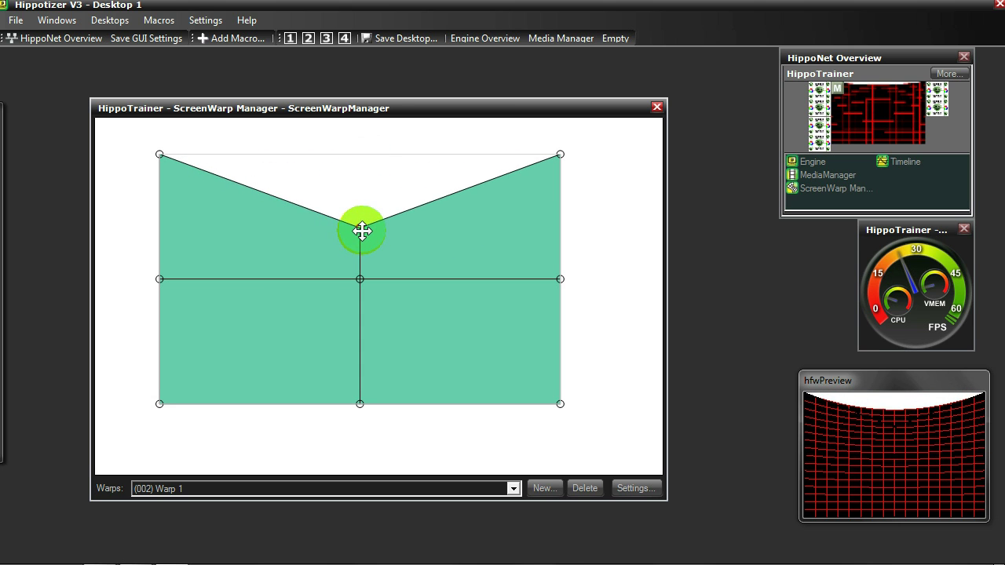
{"action": "left_click_drag", "start_coordinate": [361, 230], "coordinate": [361, 262]}
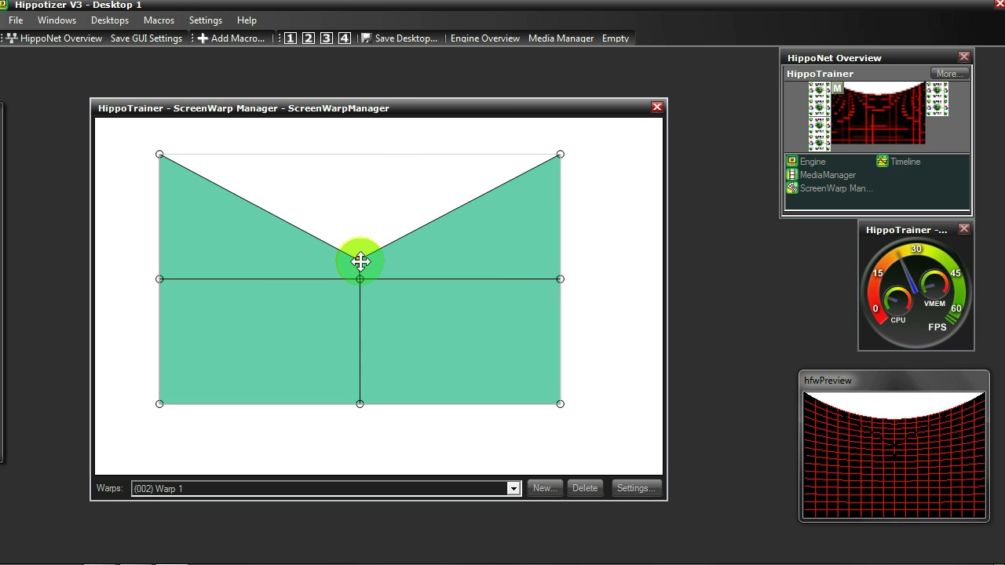
{"action": "left_click_drag", "start_coordinate": [360, 262], "coordinate": [359, 384]}
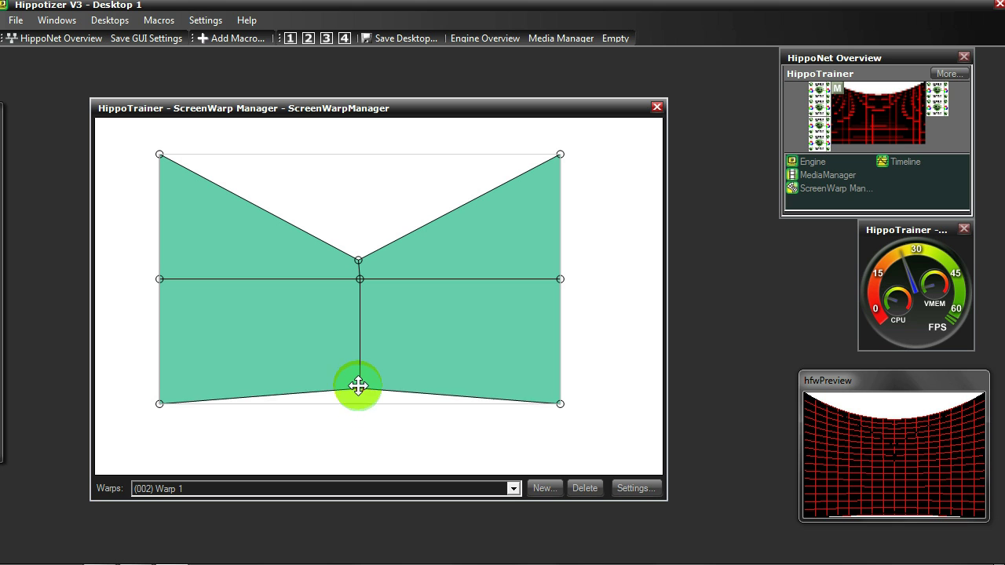
{"action": "left_click_drag", "start_coordinate": [358, 384], "coordinate": [358, 305]}
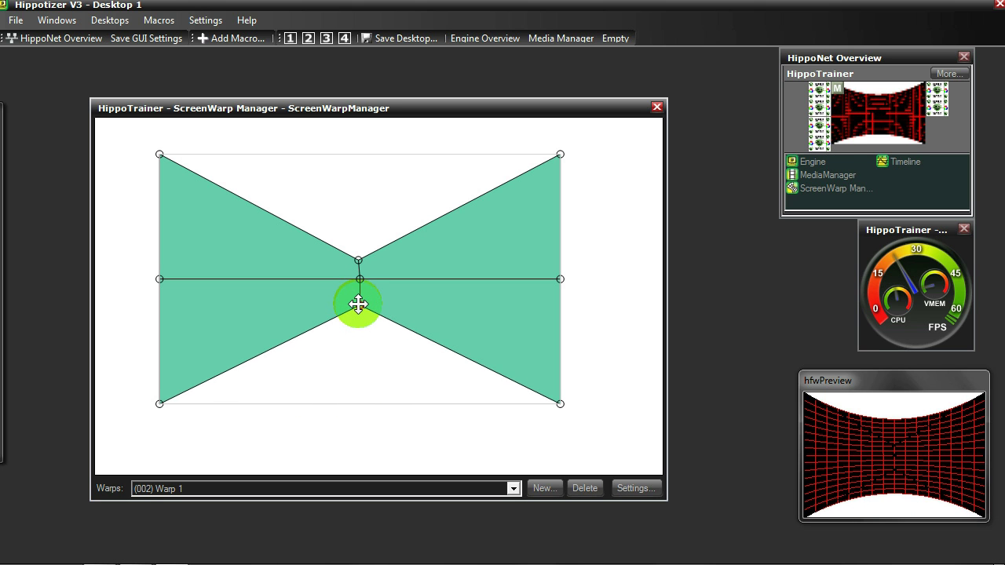
{"action": "left_click_drag", "start_coordinate": [359, 304], "coordinate": [359, 258]}
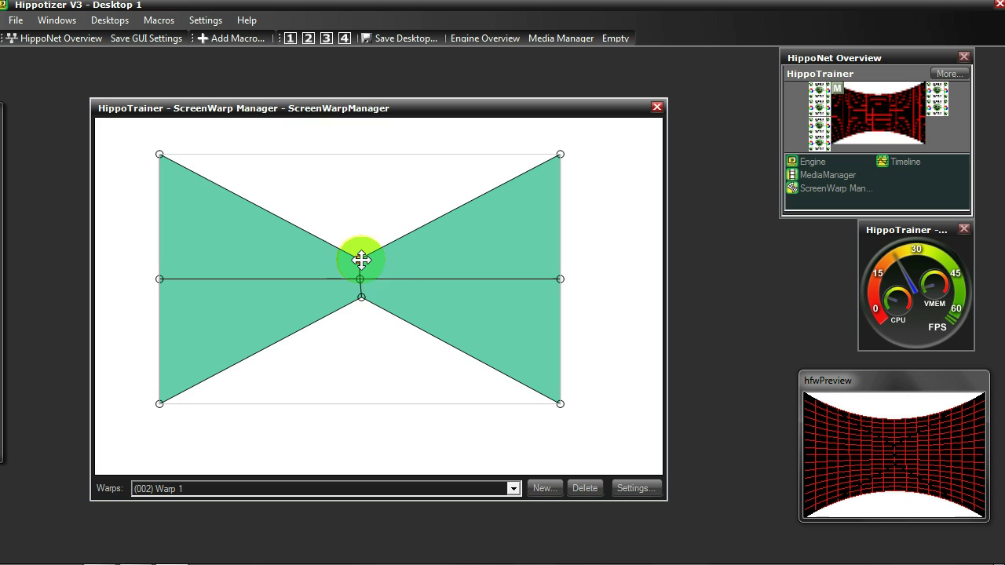
{"action": "left_click_drag", "start_coordinate": [360, 259], "coordinate": [359, 297]}
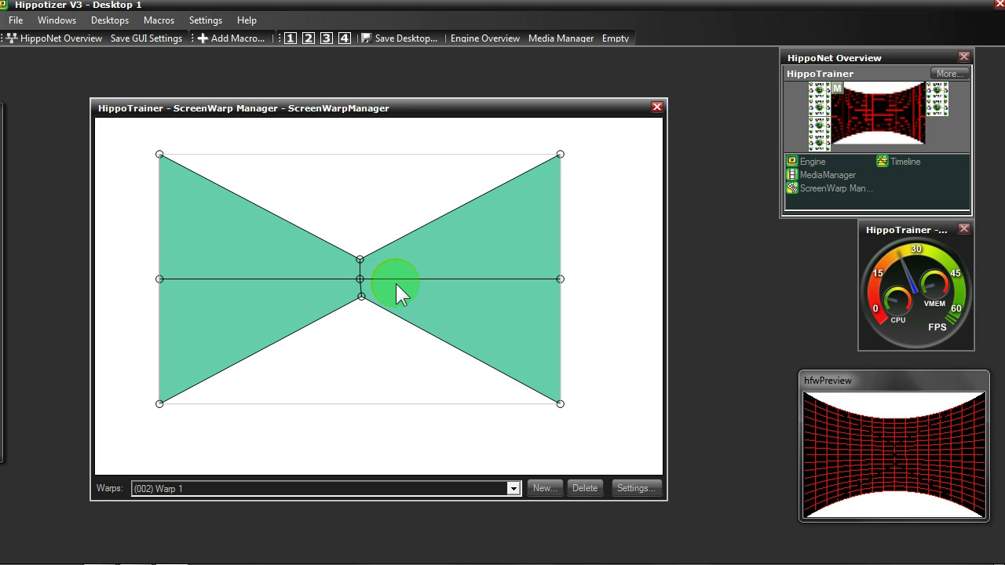
{"action": "mouse_move", "coordinate": [401, 256]}
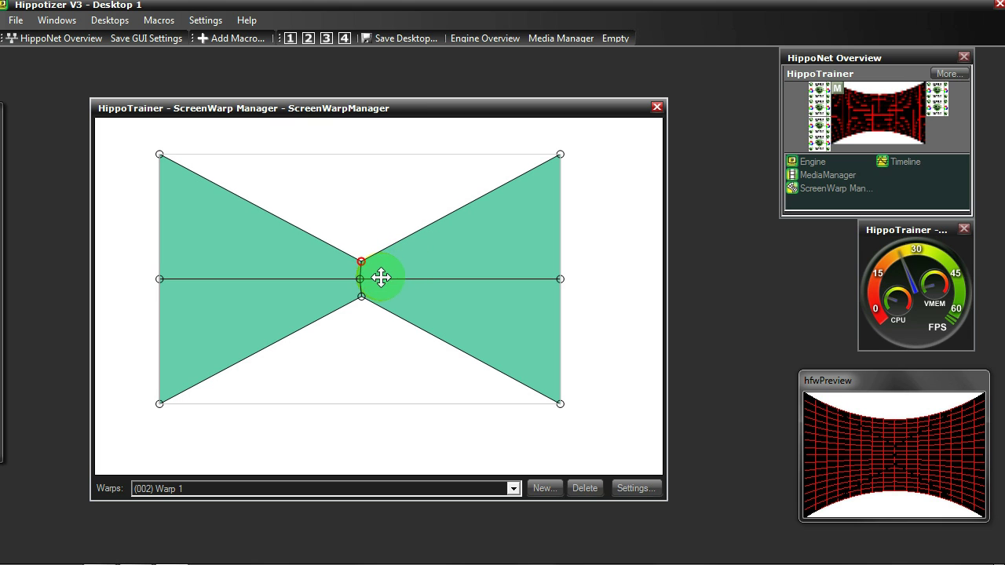
{"action": "left_click_drag", "start_coordinate": [360, 262], "coordinate": [361, 296]}
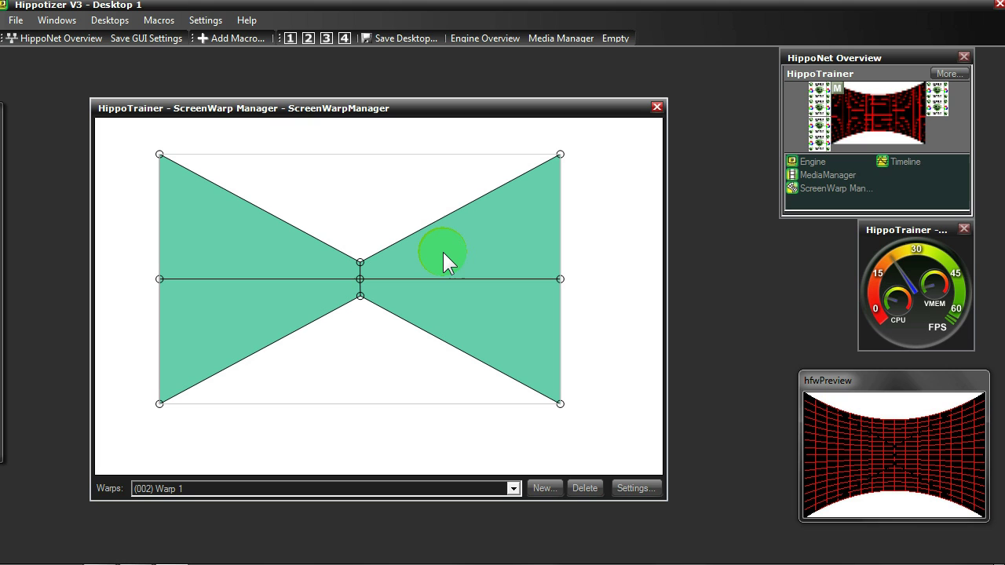
{"action": "mouse_move", "coordinate": [339, 240]}
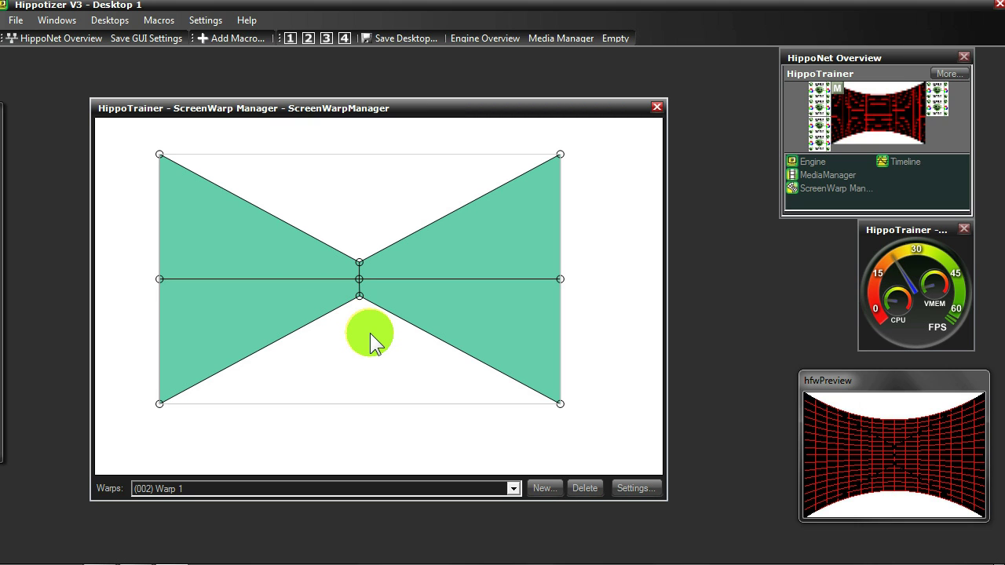
{"action": "mouse_move", "coordinate": [359, 263]}
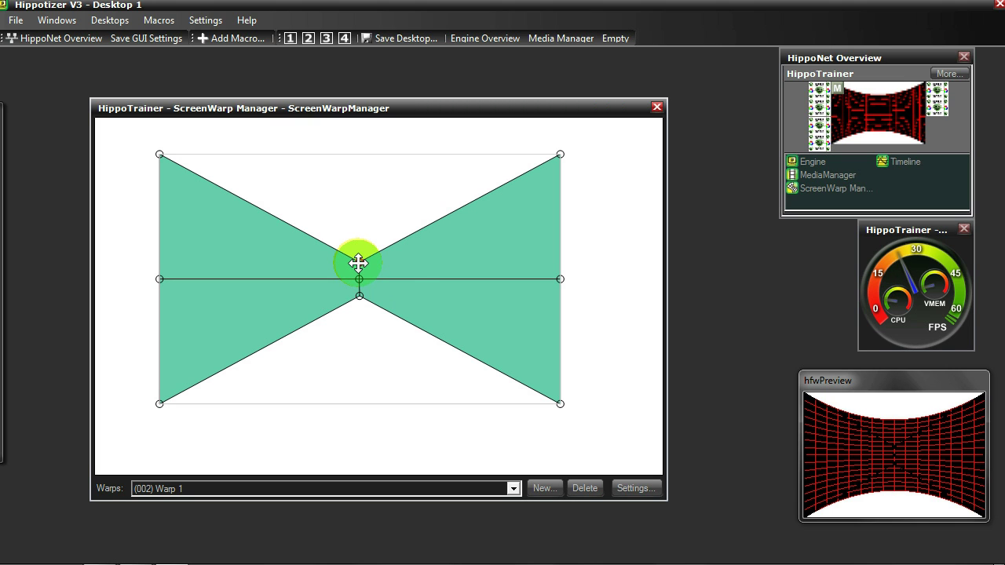
Drag the top and bottom centre nodes vertically to raise their Weight to about 4.45.
{"action": "left_click_drag", "start_coordinate": [358, 262], "coordinate": [360, 224]}
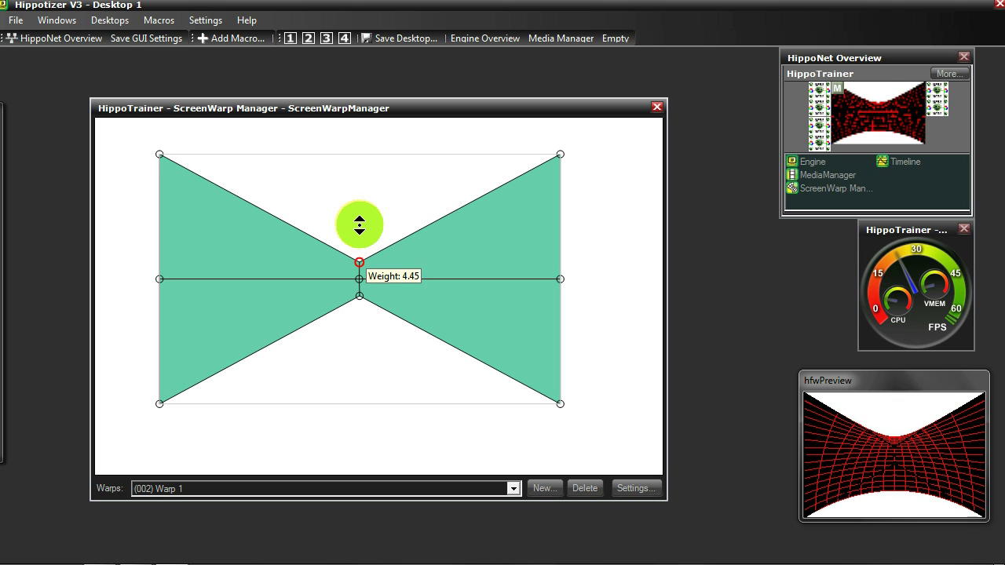
{"action": "left_click_drag", "start_coordinate": [359, 224], "coordinate": [359, 295]}
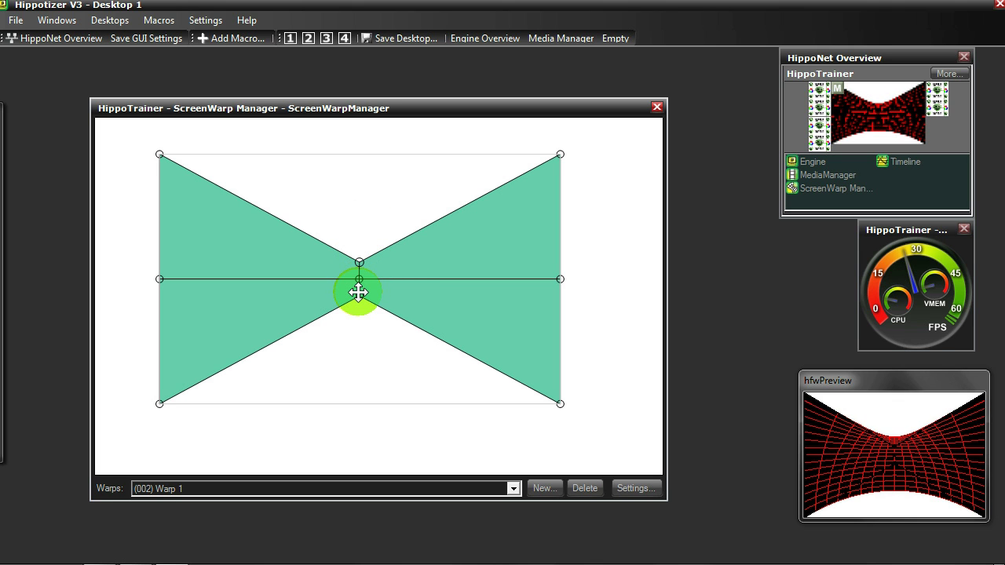
{"action": "left_click_drag", "start_coordinate": [359, 292], "coordinate": [359, 336]}
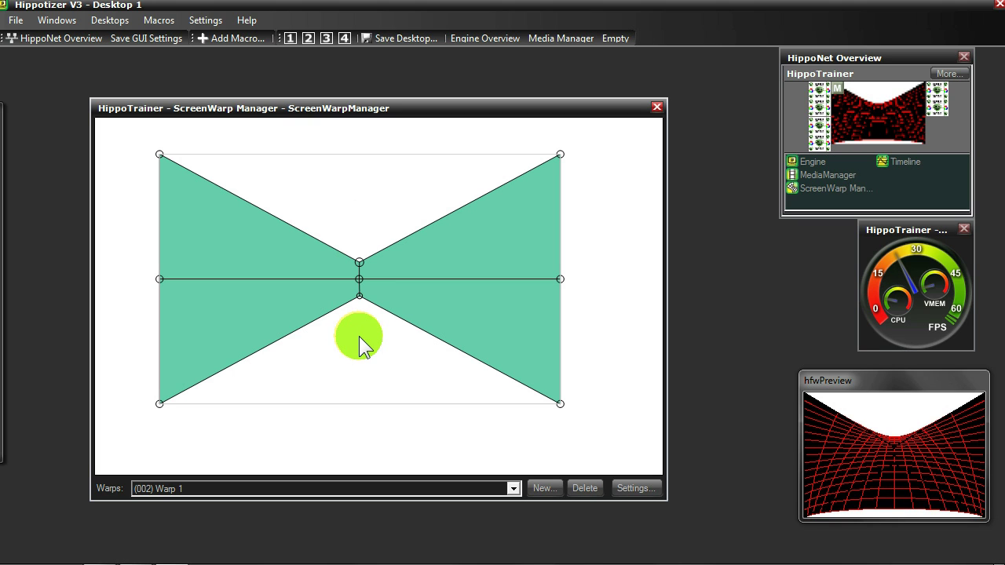
{"action": "mouse_move", "coordinate": [381, 350]}
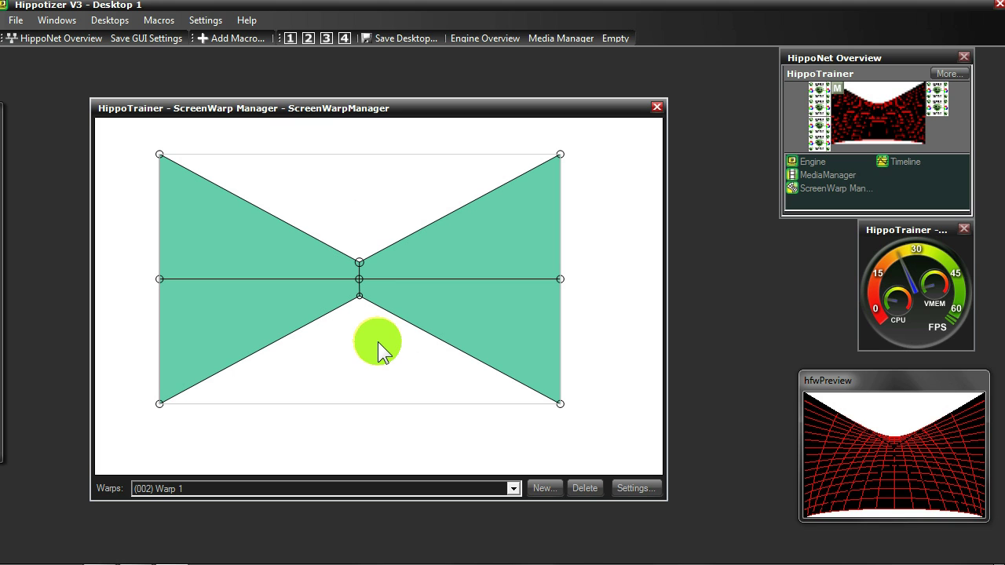
{"action": "mouse_move", "coordinate": [954, 447]}
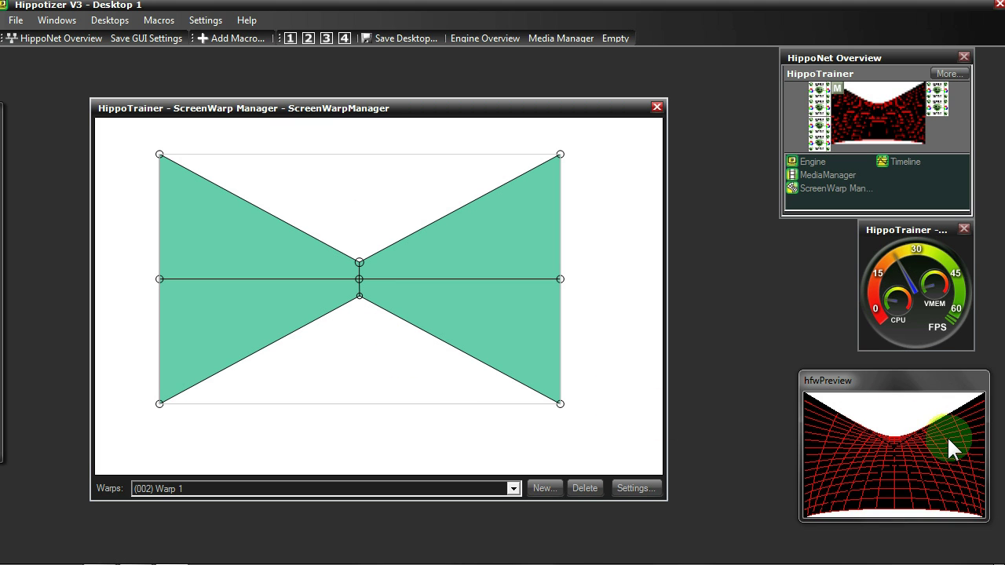
{"action": "mouse_move", "coordinate": [391, 369]}
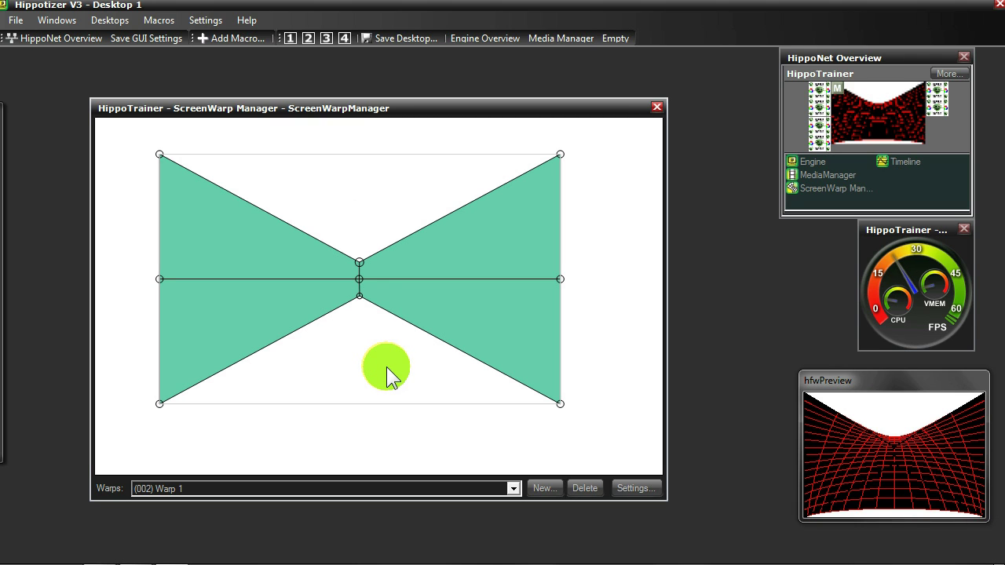
{"action": "mouse_move", "coordinate": [420, 306]}
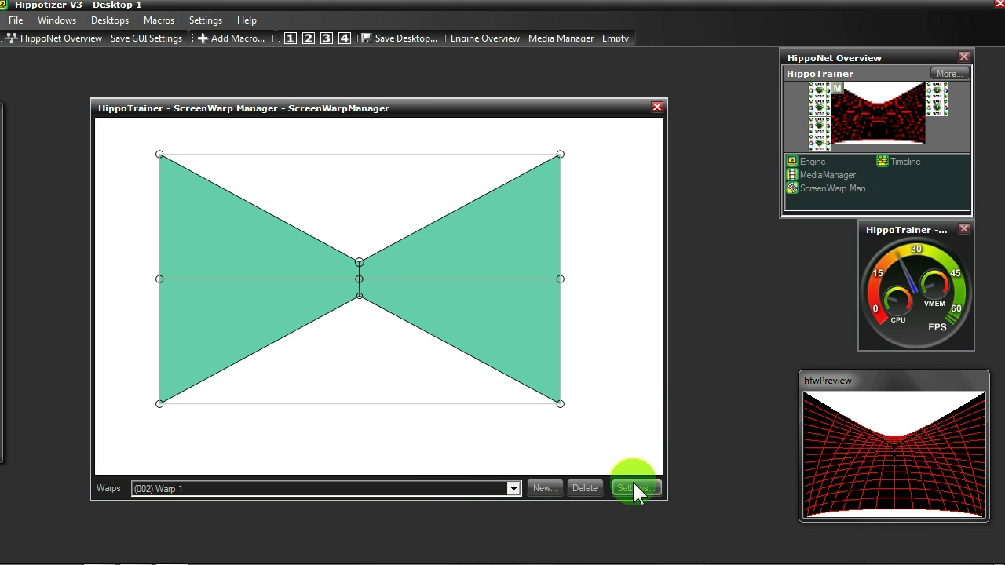
Turn off warp visualization, close MediaSelect, and raise Layer1's Level fader to 100.
{"action": "left_click", "coordinate": [636, 488]}
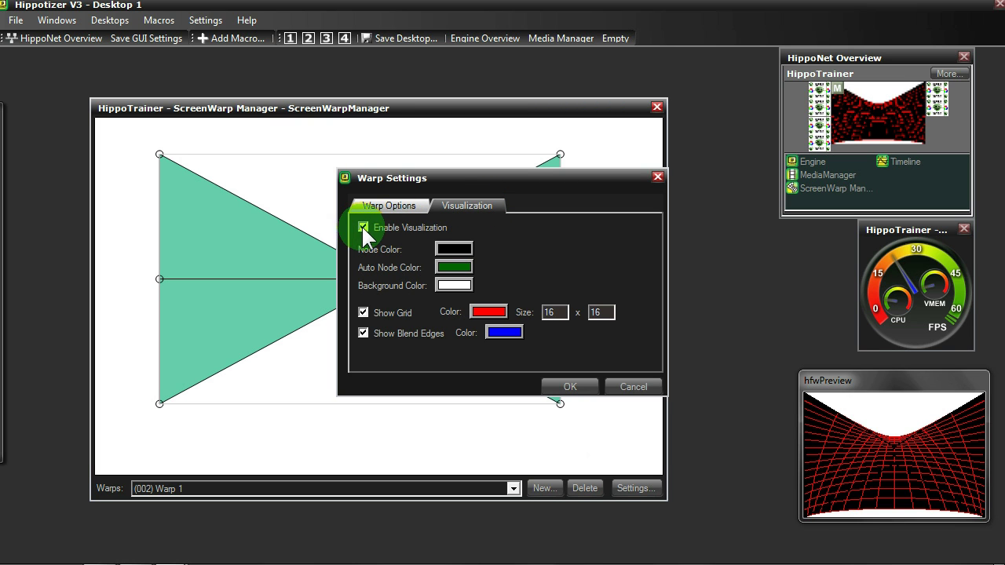
{"action": "left_click", "coordinate": [363, 228]}
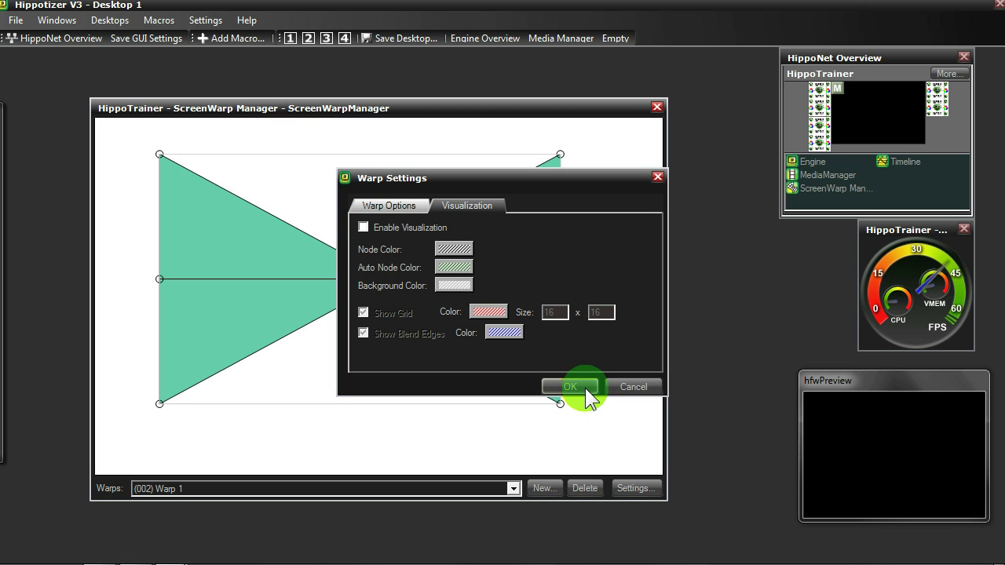
{"action": "left_click", "coordinate": [570, 386]}
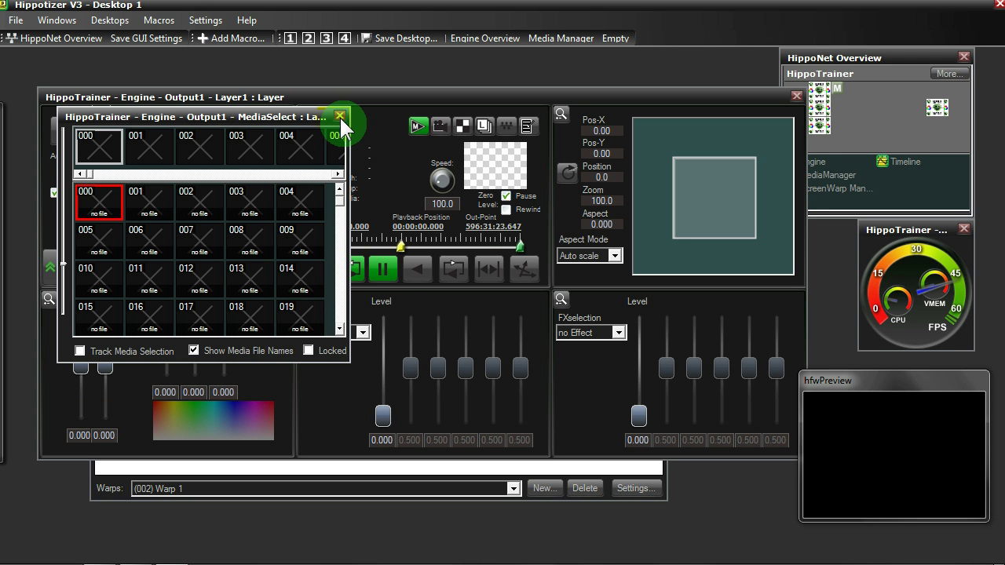
{"action": "left_click", "coordinate": [339, 116]}
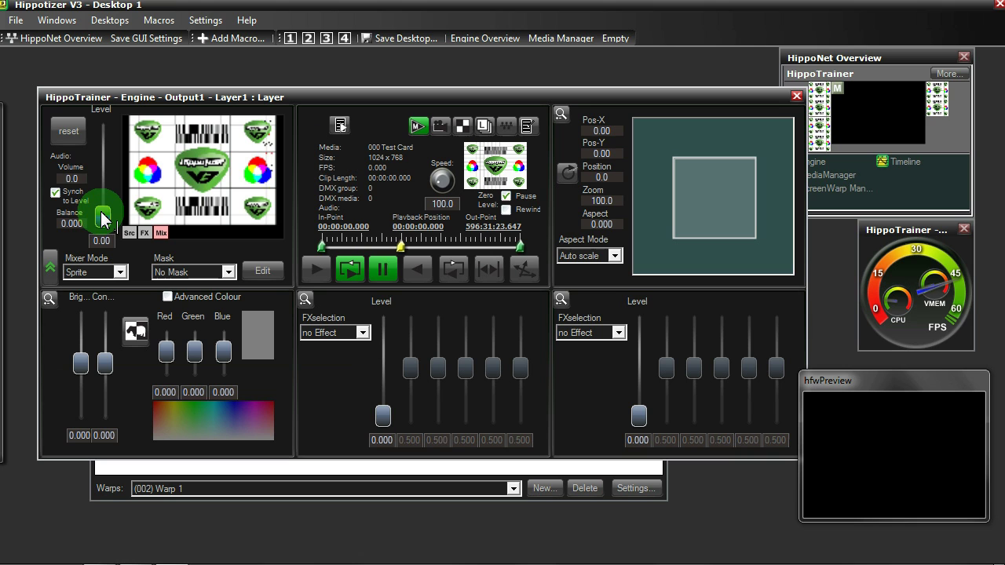
{"action": "left_click_drag", "start_coordinate": [103, 216], "coordinate": [102, 126]}
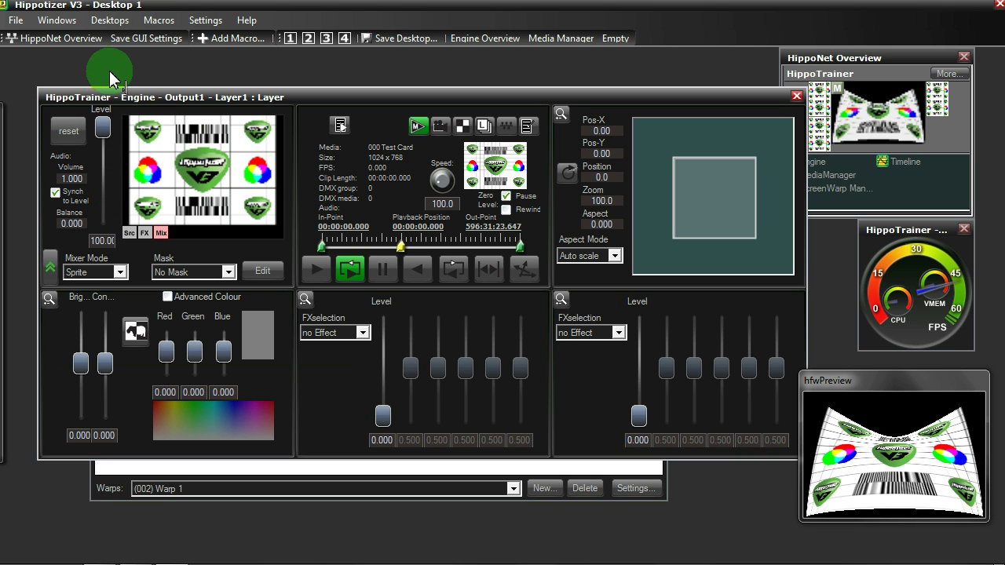